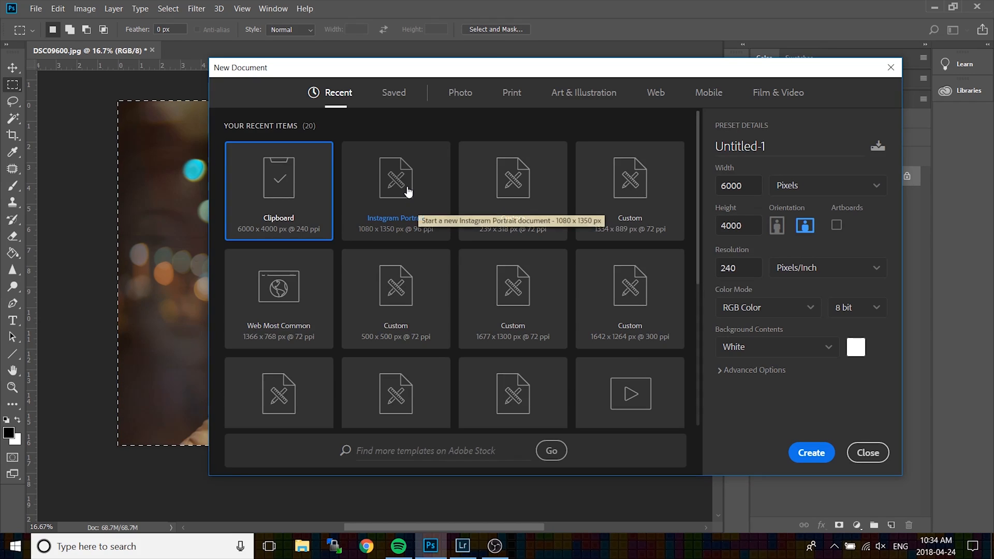
- Create a new blank document from the 1080x1350 Instagram Portrait preset
click(396, 180)
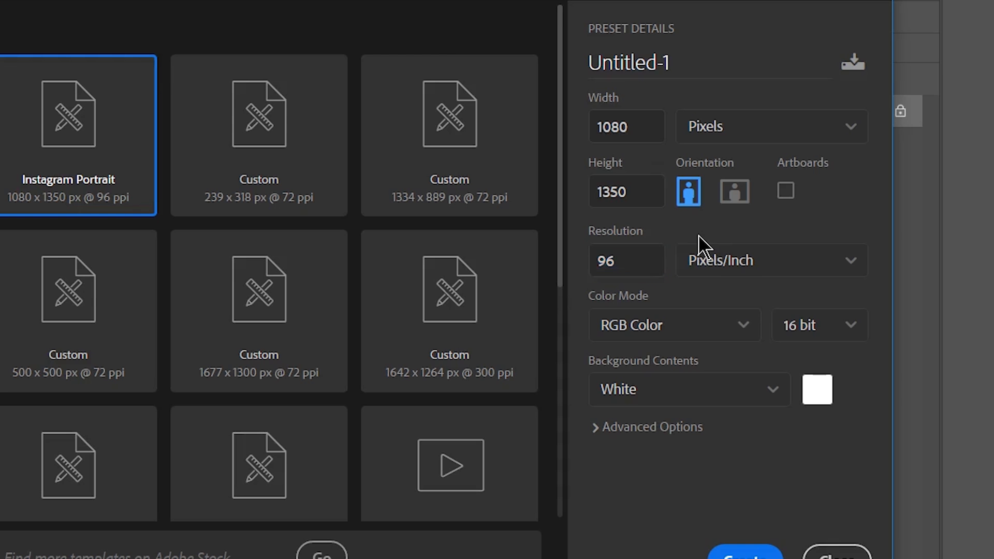
click(800, 445)
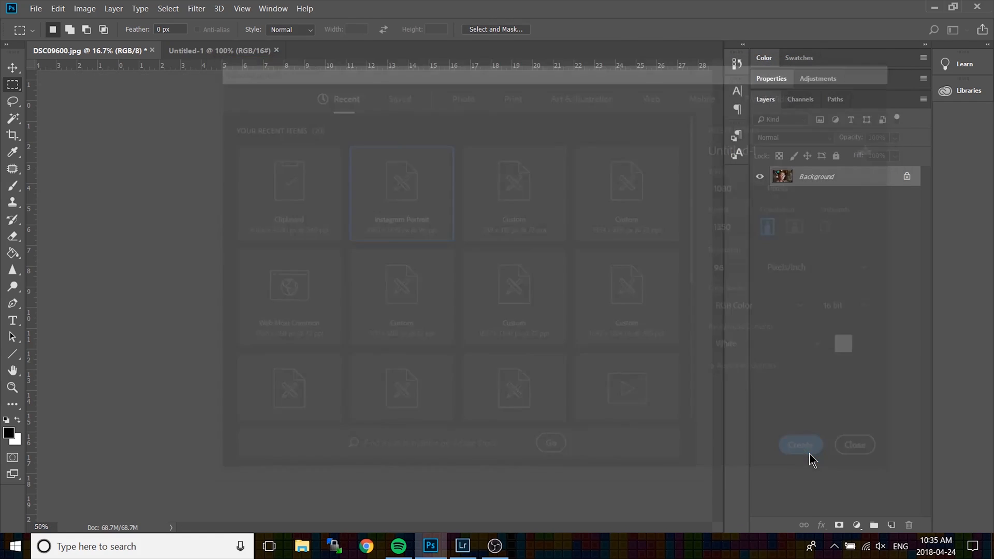
click(801, 445)
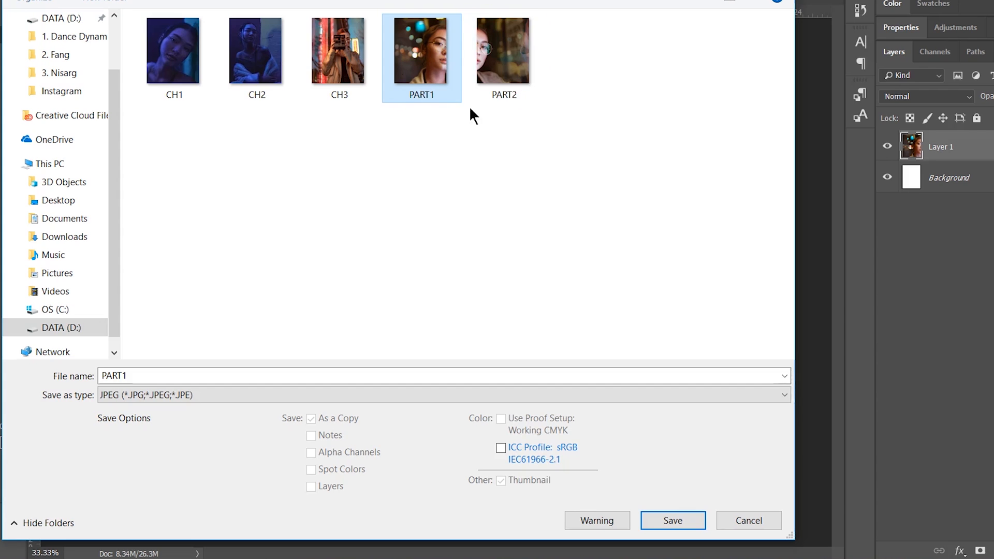
- Save the first panel as a JPEG named PART1
click(673, 520)
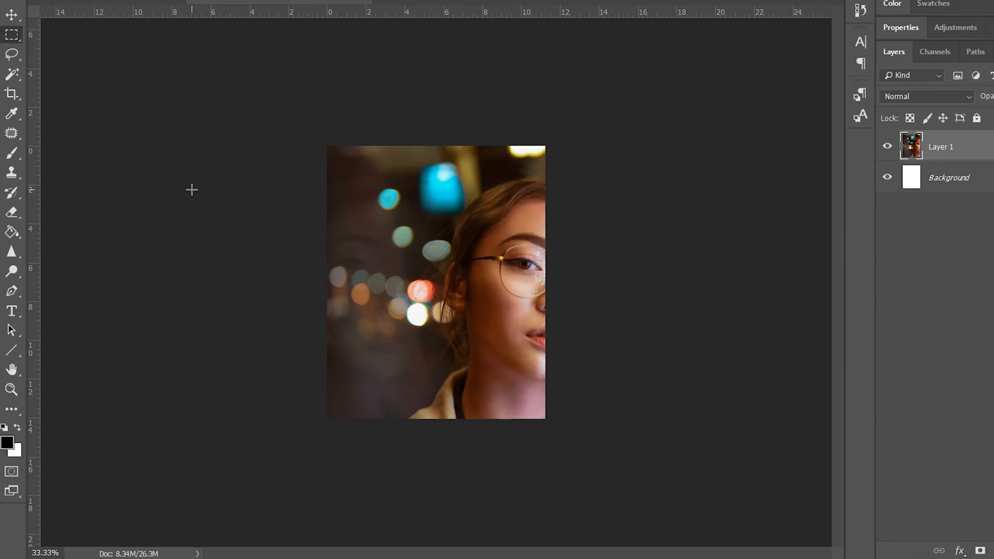